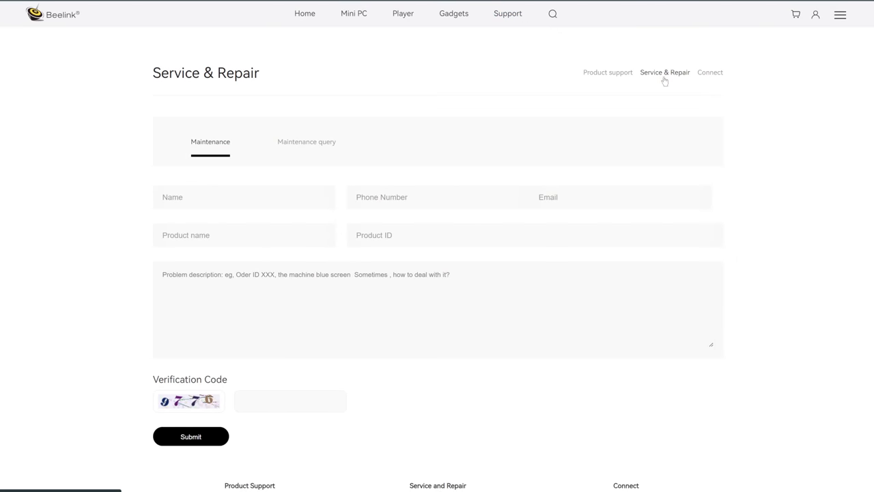
pyautogui.moveTo(507, 158)
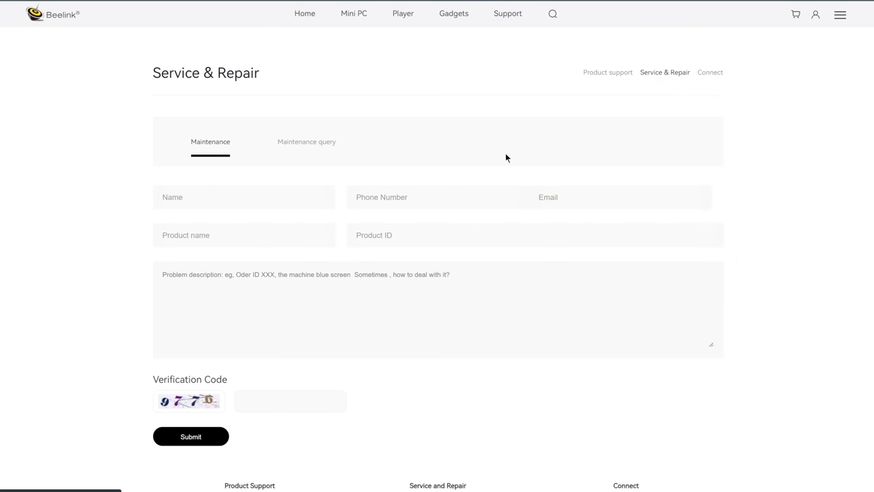